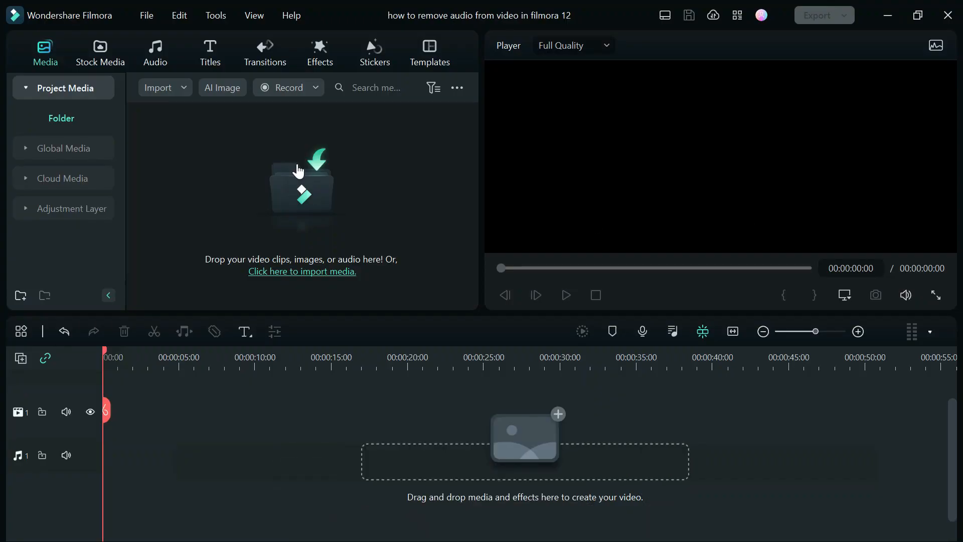
# Step: Import the 'Best female text to speech voices in 2023' video and place it on the timeline
pyautogui.click(302, 271)
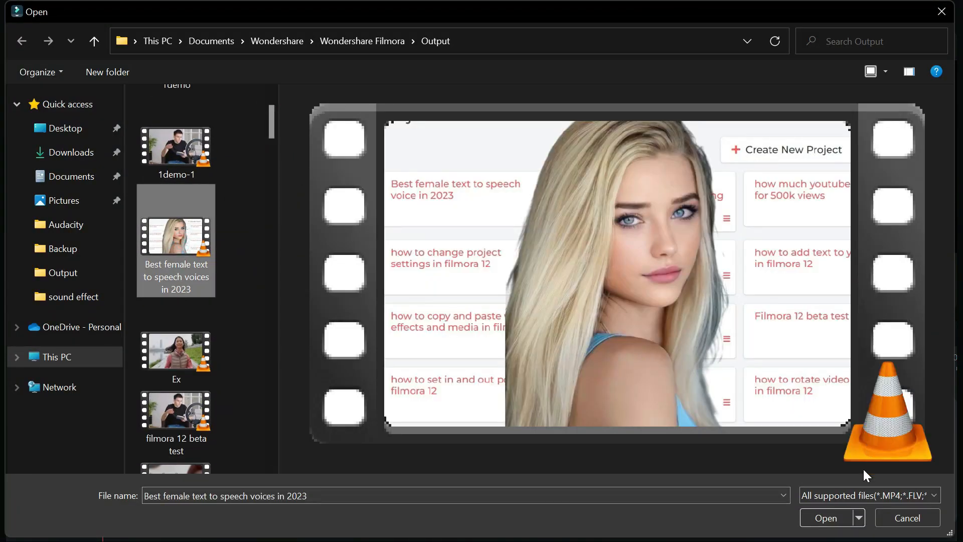
pyautogui.click(825, 517)
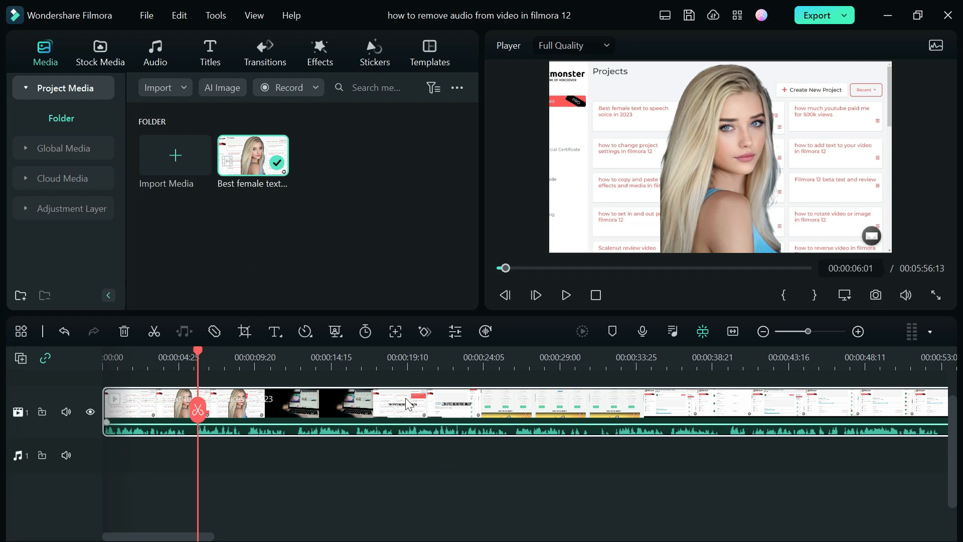
# Step: Detach the clip's audio onto its own audio track beneath the video
pyautogui.rightClick(405, 403)
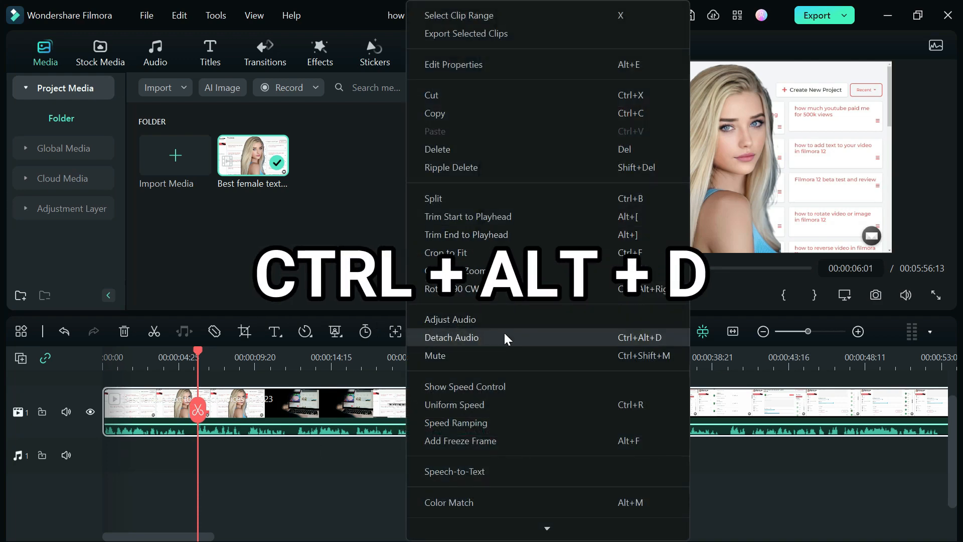
pyautogui.click(451, 337)
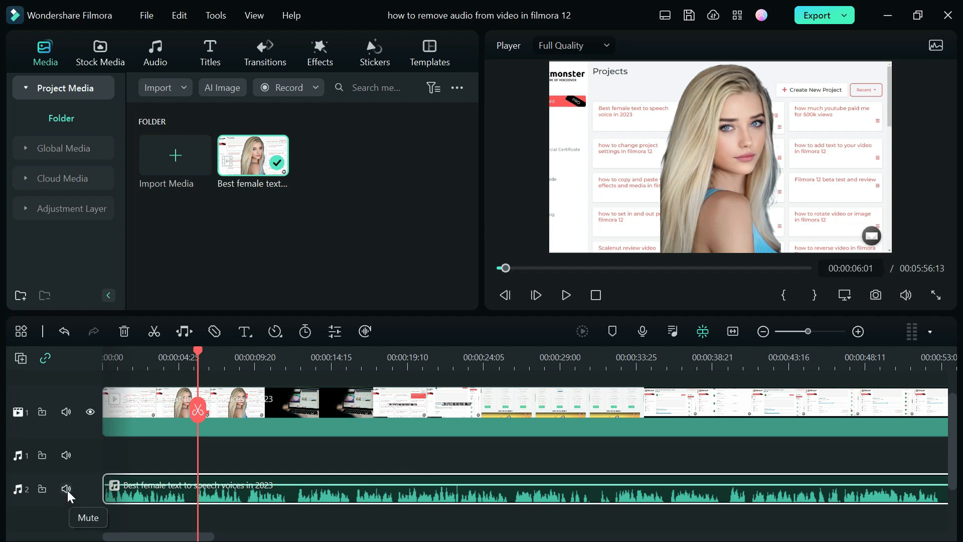
# Step: Mute audio track 2 so the video no longer carries its original sound
pyautogui.click(66, 489)
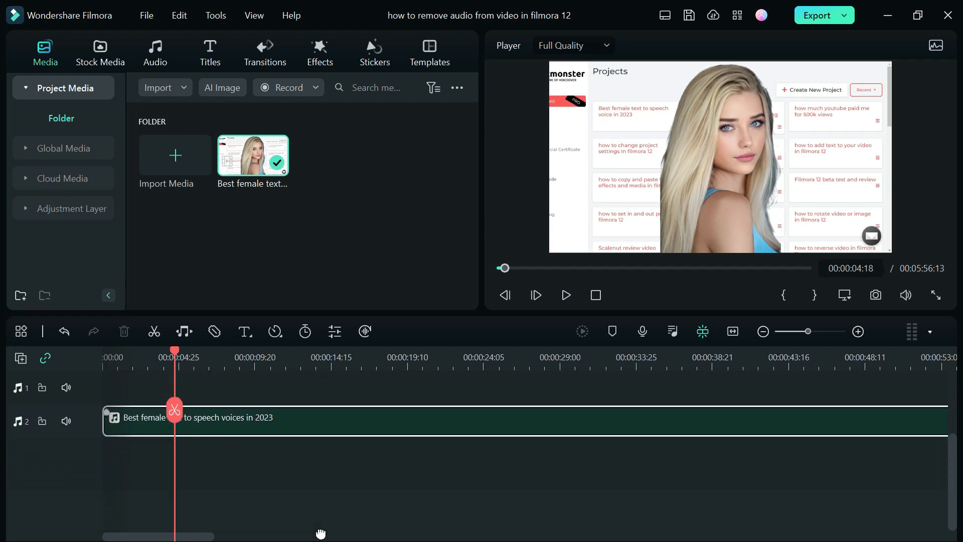
pyautogui.click(565, 295)
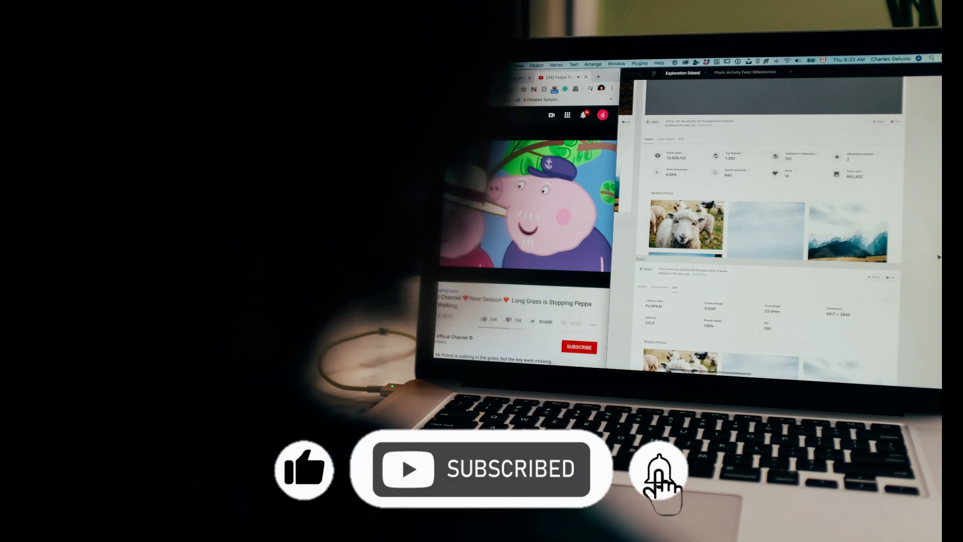
pyautogui.click(656, 469)
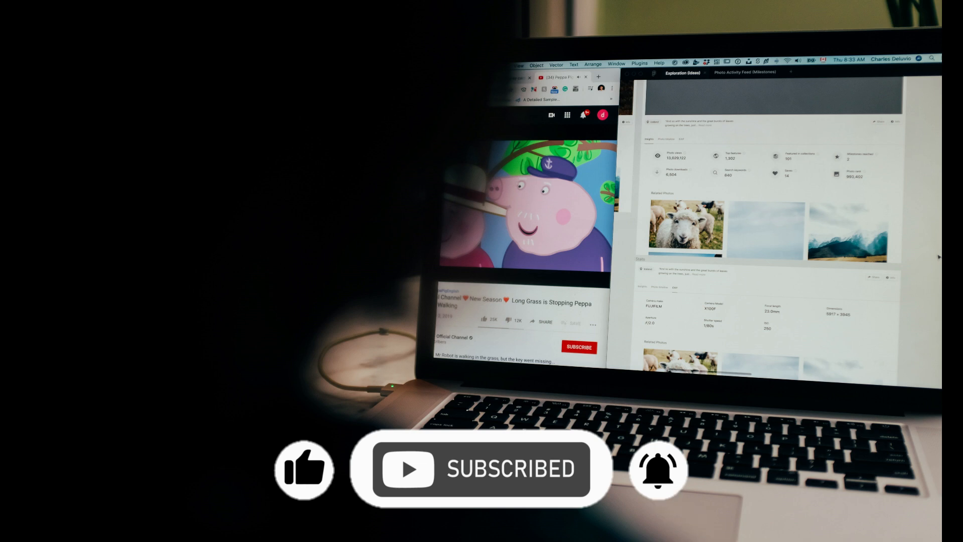